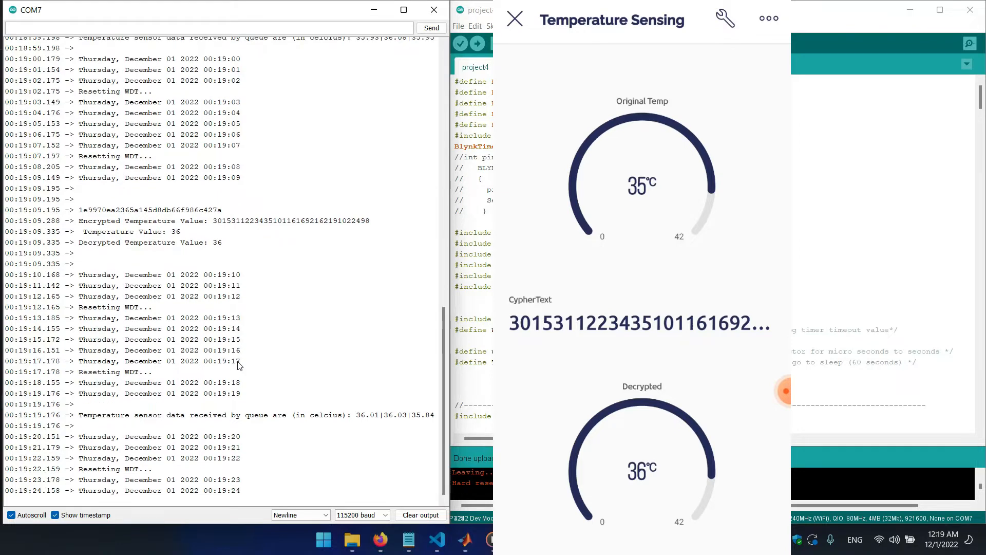
# Scroll the project4 sketch down to the encryptTemperatureTask function with its AES key declaration
pyautogui.scroll(-3)
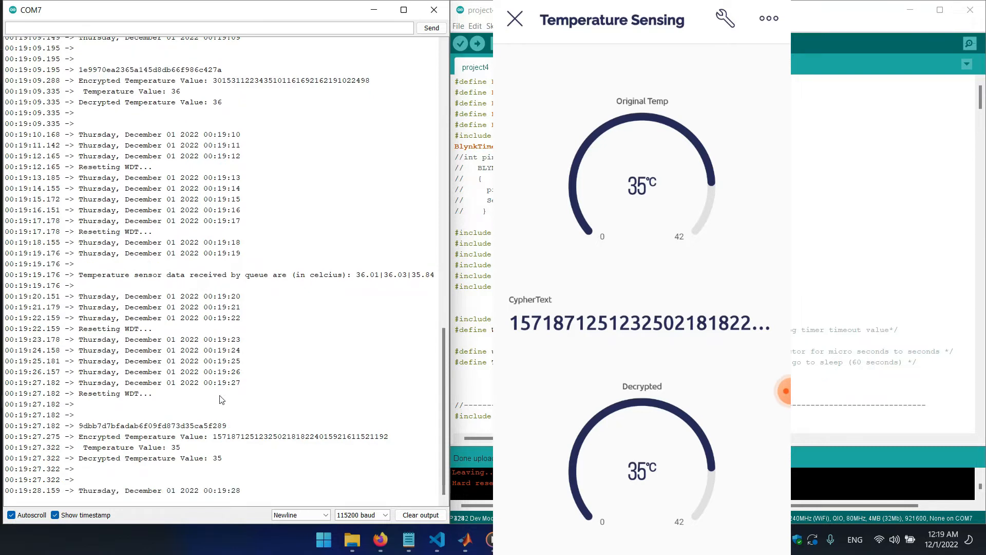
pyautogui.scroll(-3)
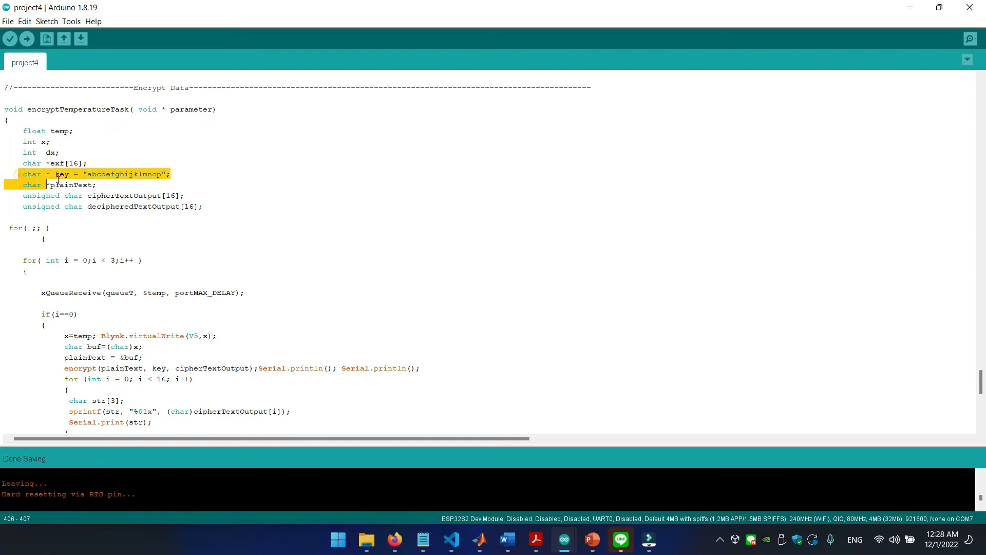
pyautogui.scroll(-3)
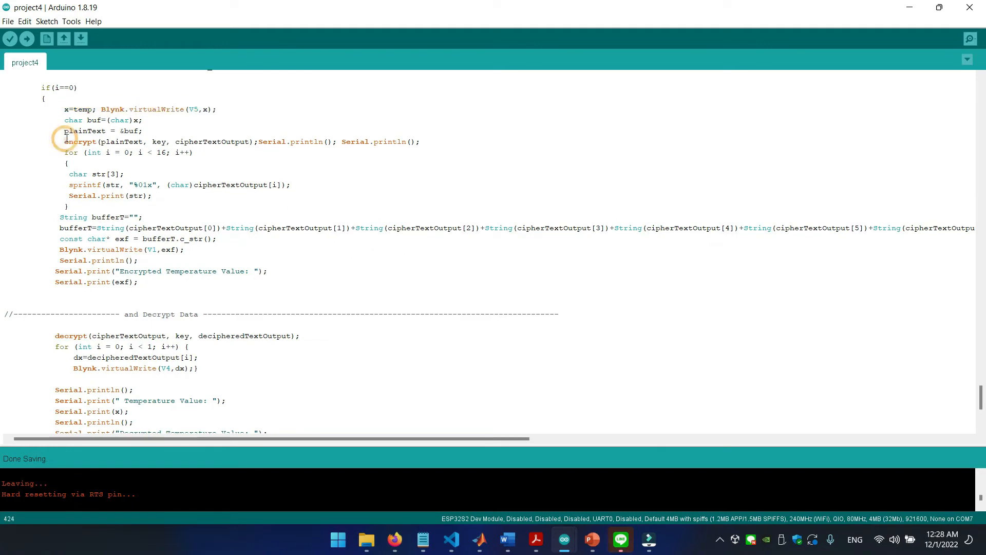
pyautogui.moveTo(63, 131); pyautogui.dragTo(426, 141)
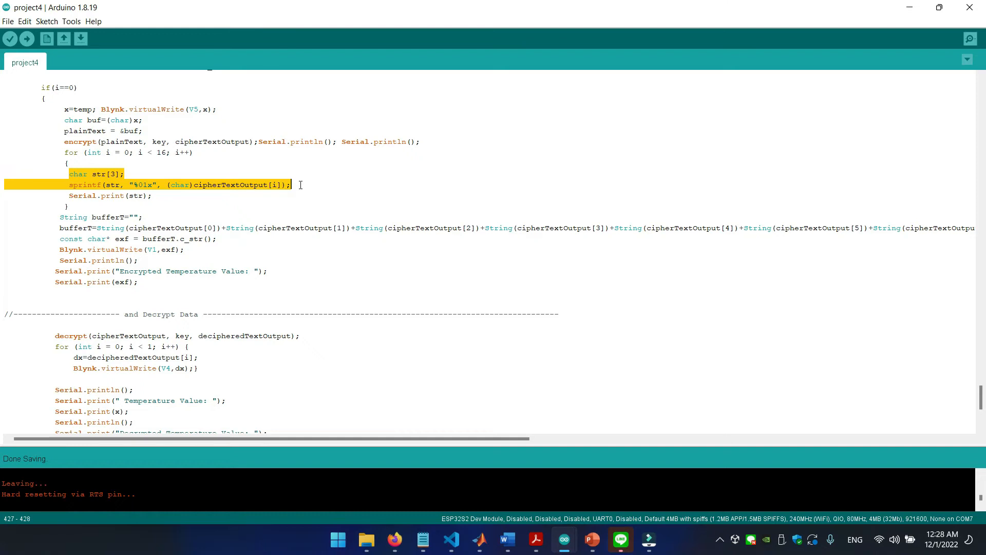
pyautogui.scroll(-3)
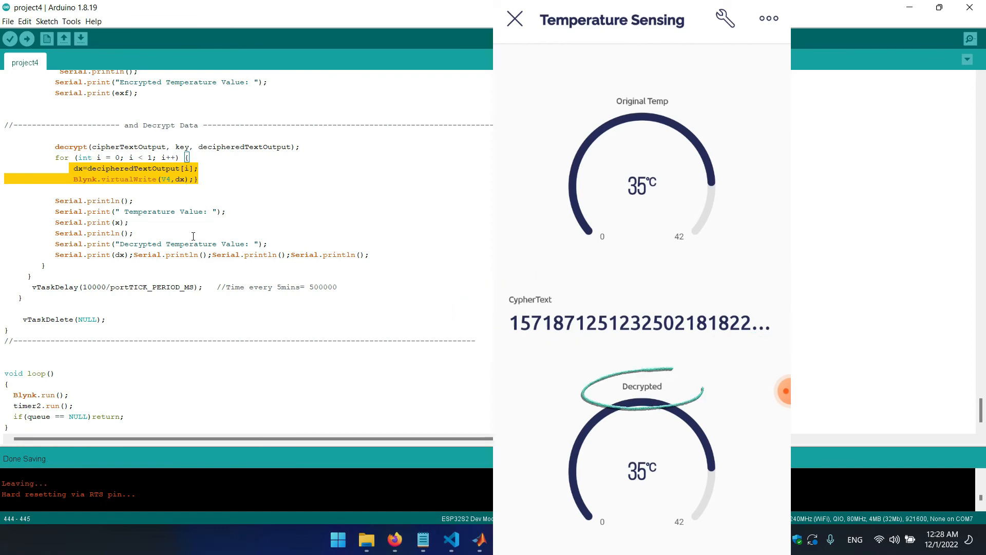
pyautogui.click(514, 17)
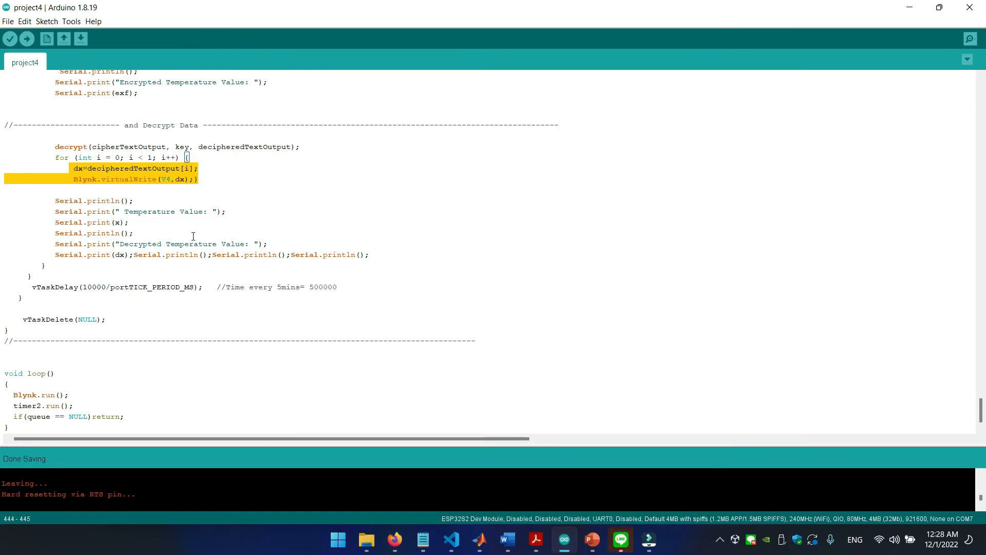